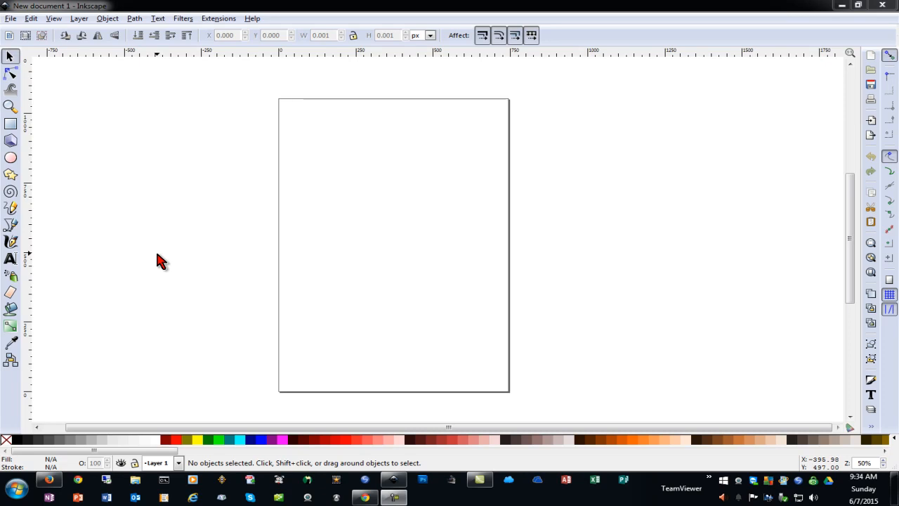
mouse_move(252, 233)
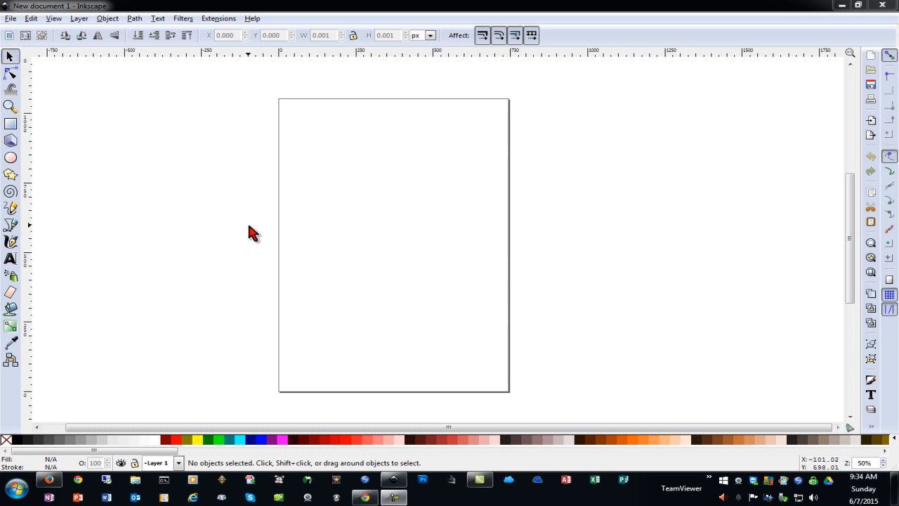
mouse_move(365, 284)
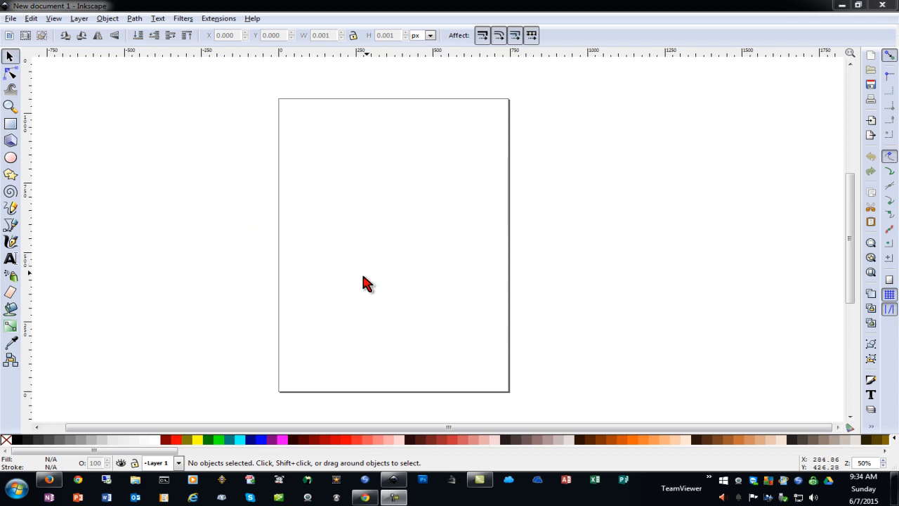
mouse_move(260, 274)
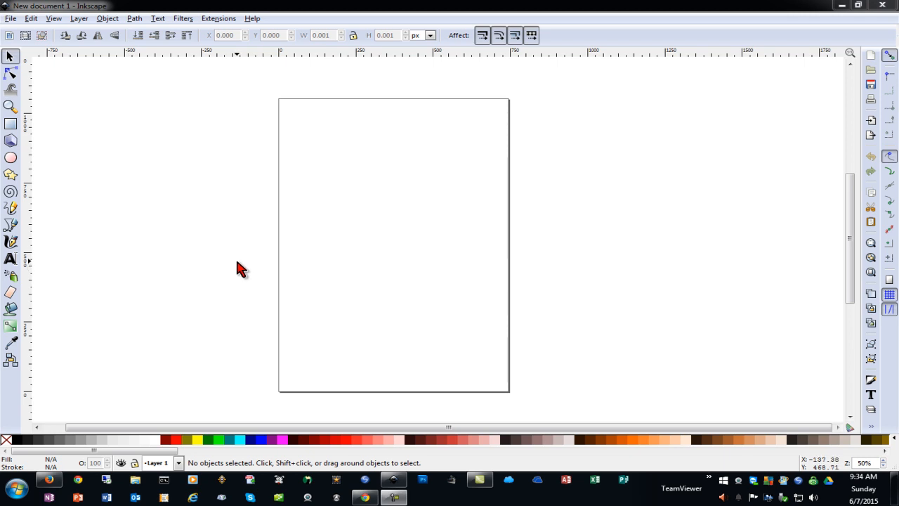
mouse_move(11, 74)
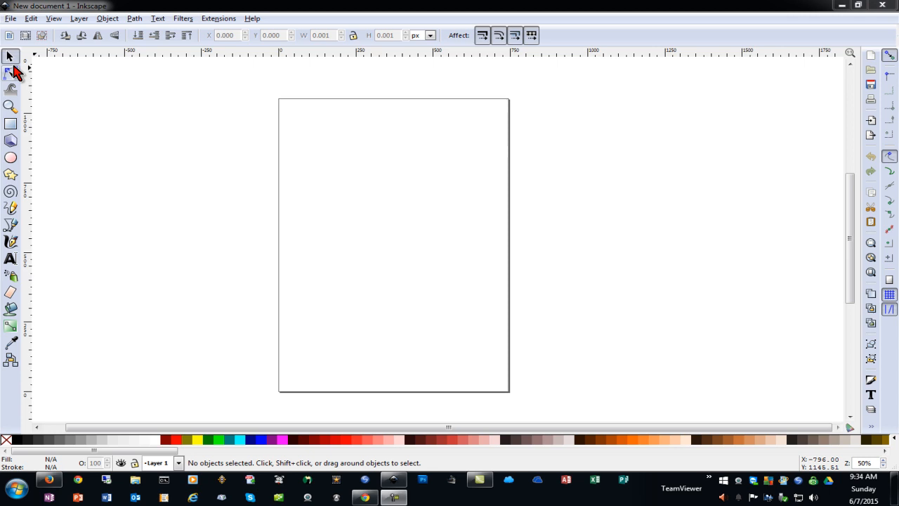
mouse_move(12, 262)
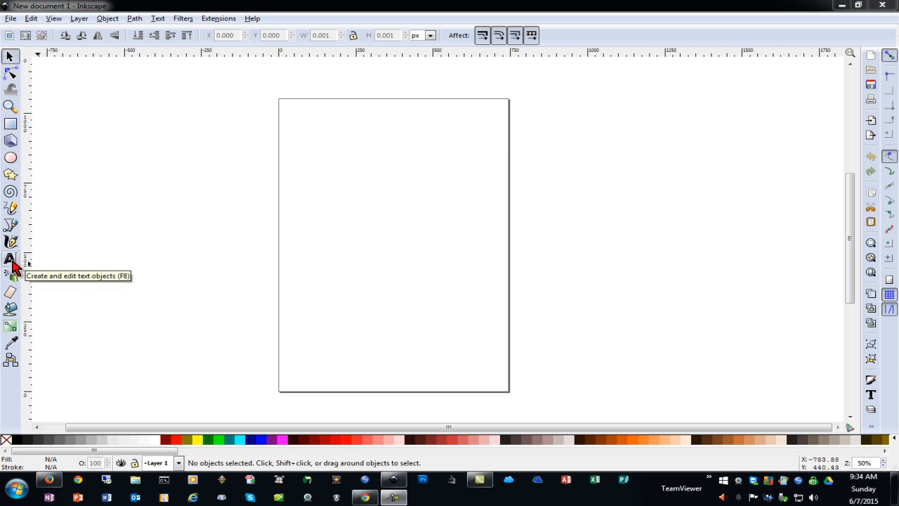
- Type "I Love You" in Samantha Upright script near the top-left of the page
click(11, 259)
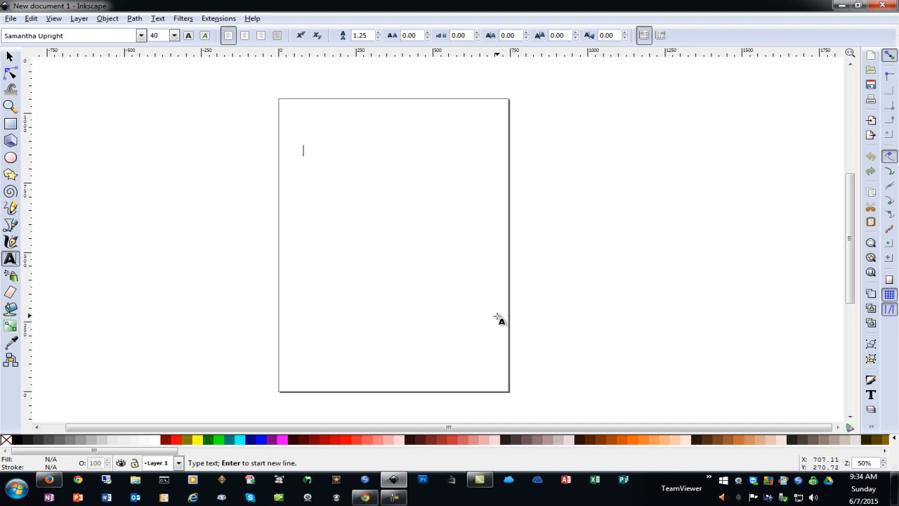
text(a)
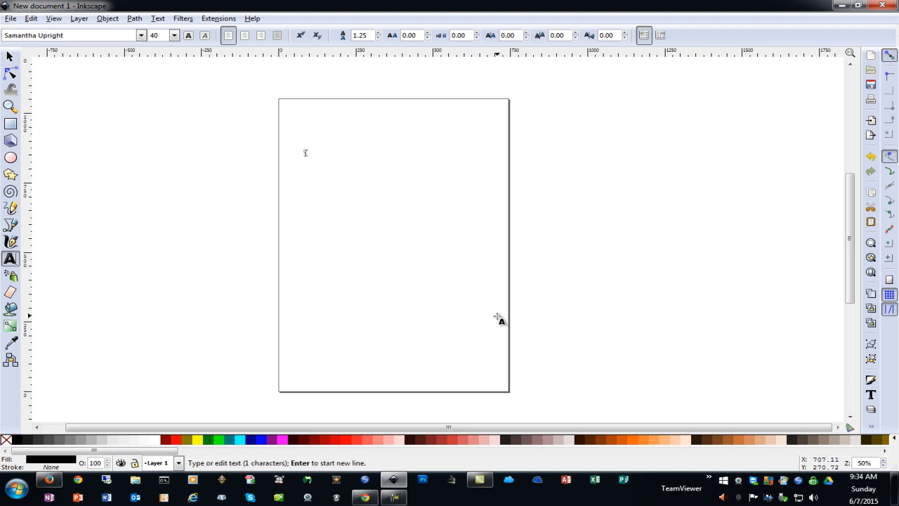
text(I Love You)
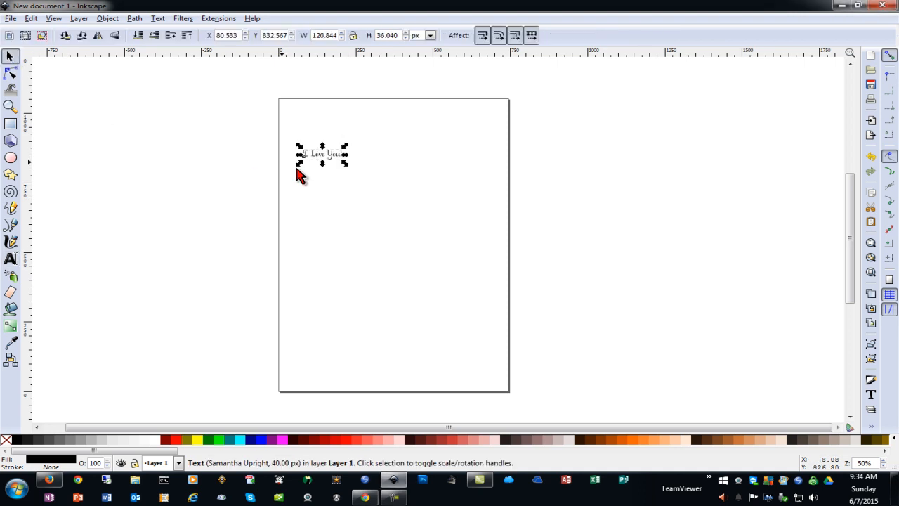
mouse_move(342, 163)
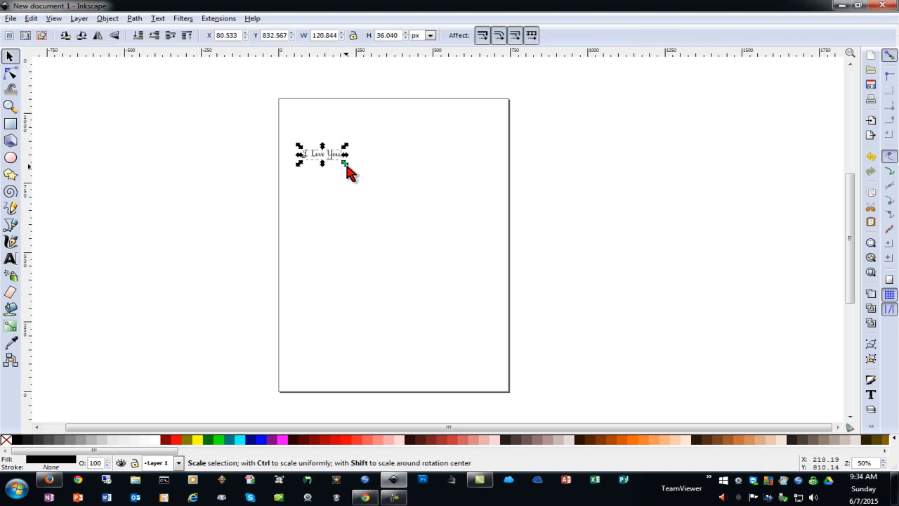
- Scale the text to span most of the page width and drag it near the top
drag(344, 163, 371, 191)
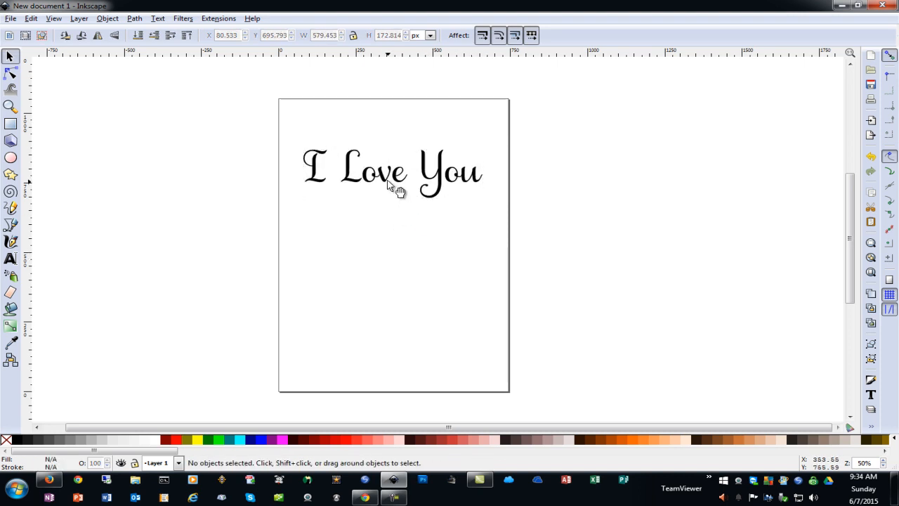
drag(390, 171, 197, 180)
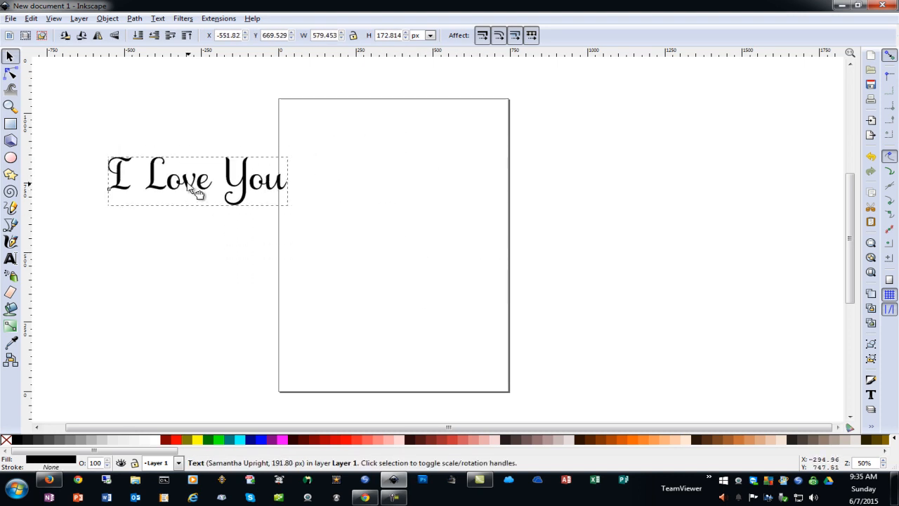
drag(197, 181, 302, 193)
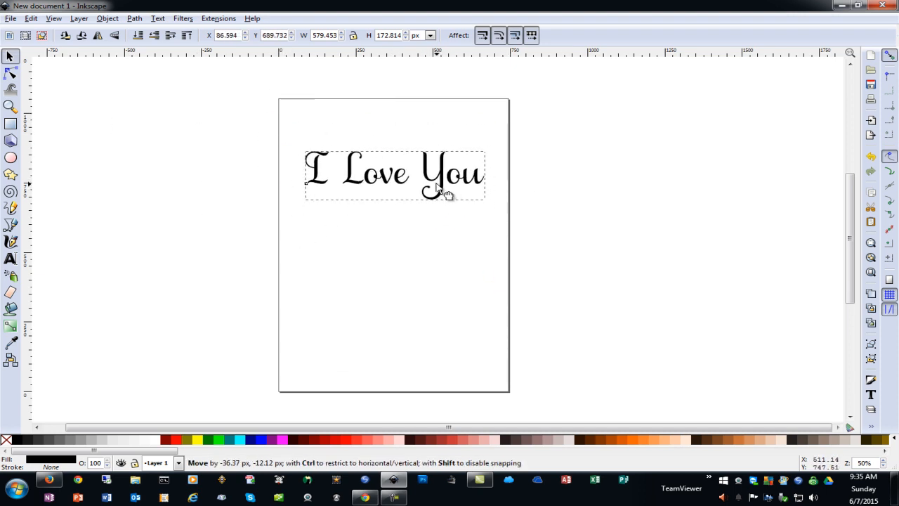
click(8, 19)
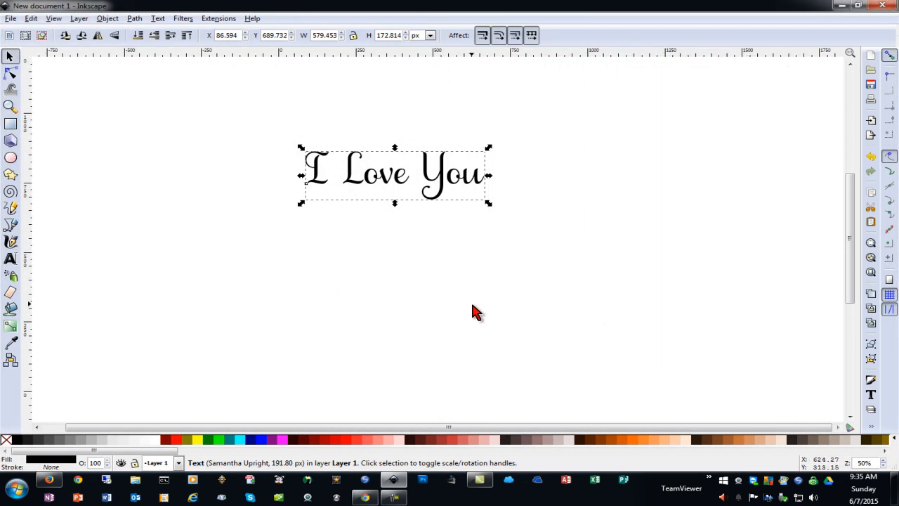
mouse_move(265, 269)
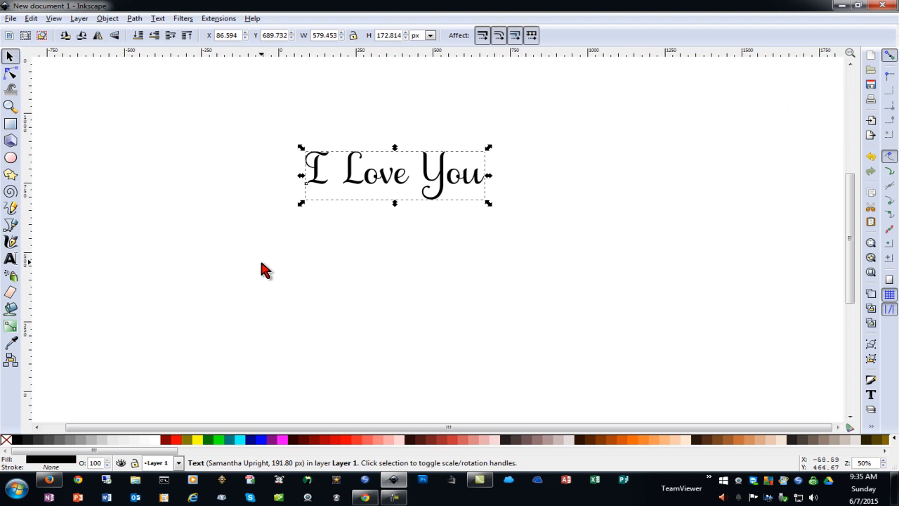
mouse_move(444, 184)
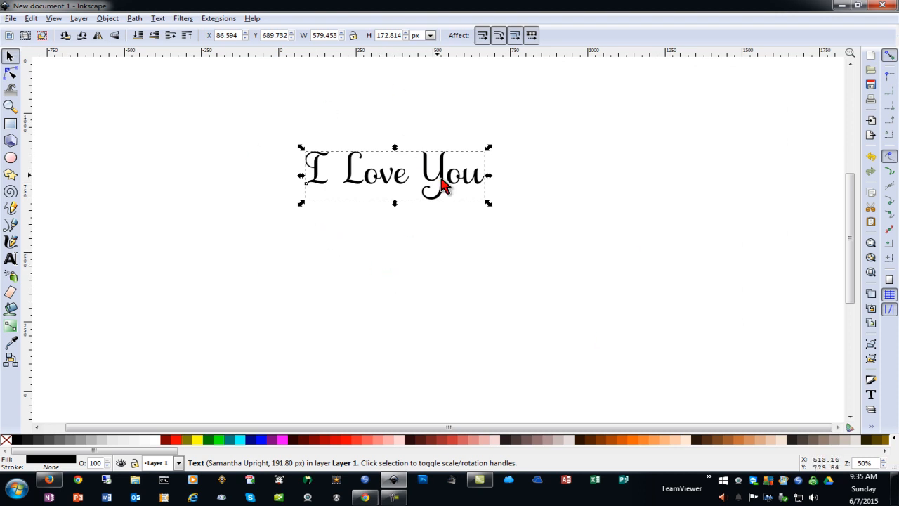
mouse_move(489, 180)
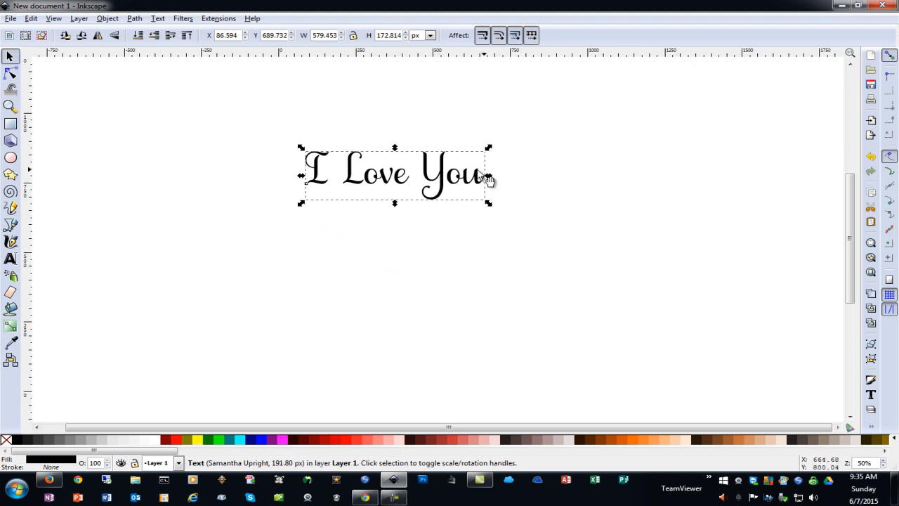
mouse_move(420, 184)
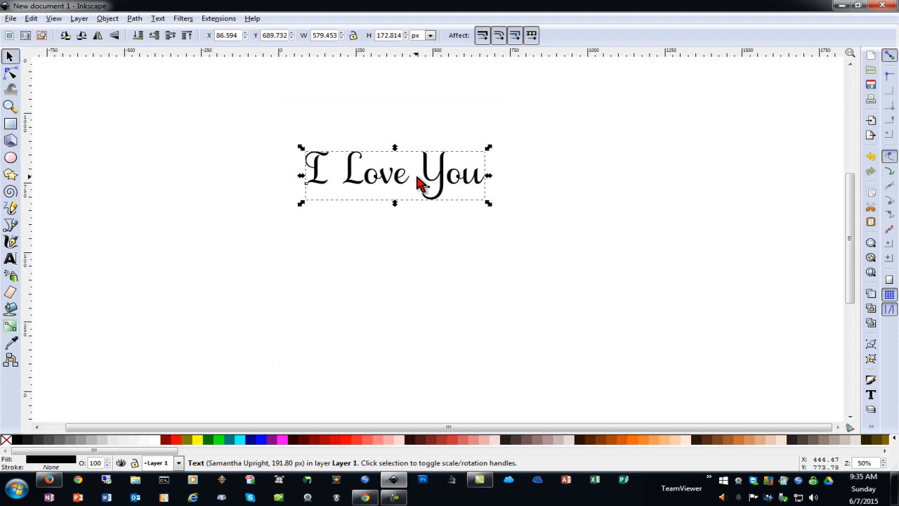
mouse_move(447, 184)
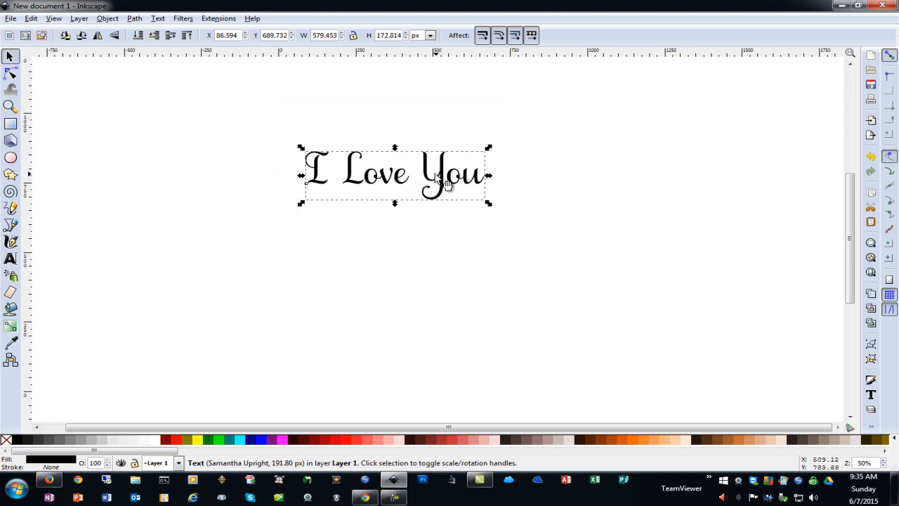
mouse_move(452, 189)
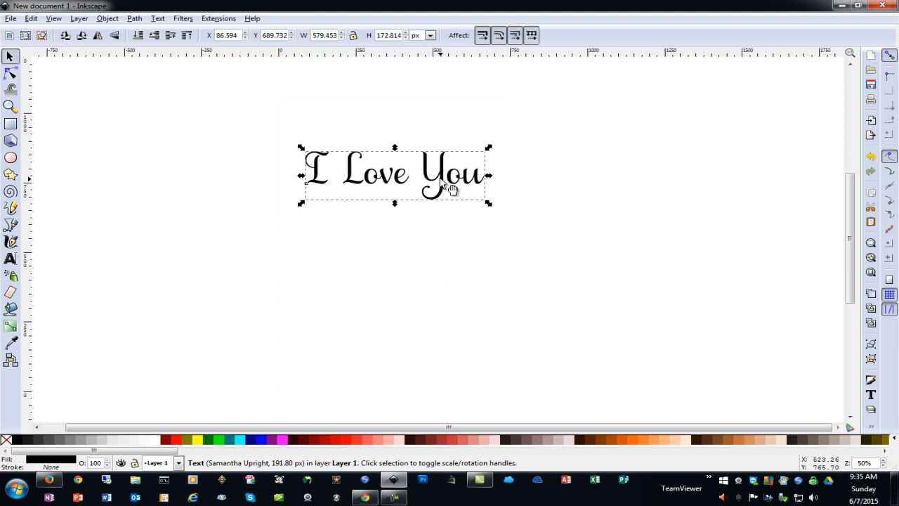
mouse_move(458, 160)
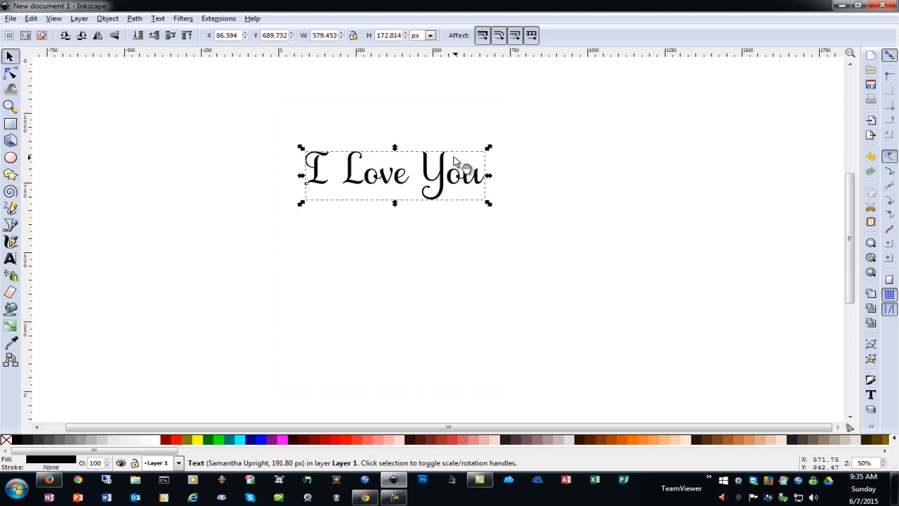
- Convert the selected text to outlines with Path > Object to Path
click(133, 19)
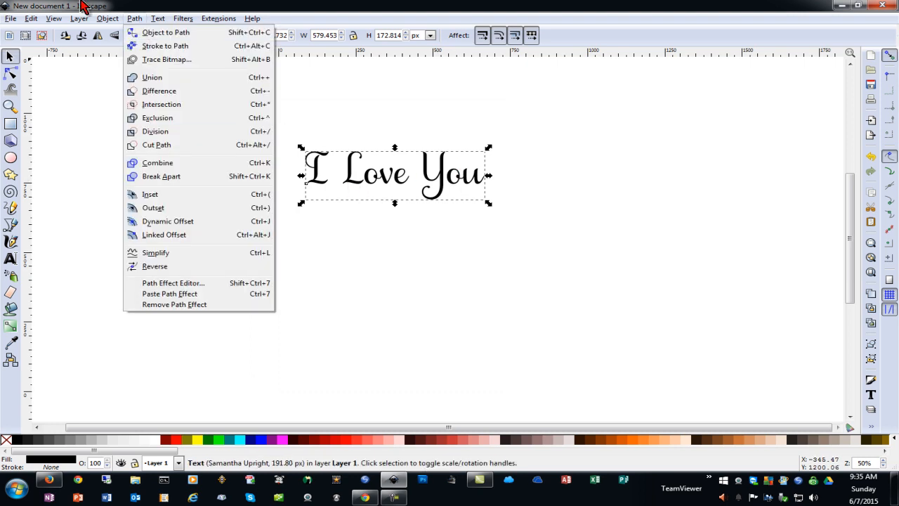
mouse_move(166, 59)
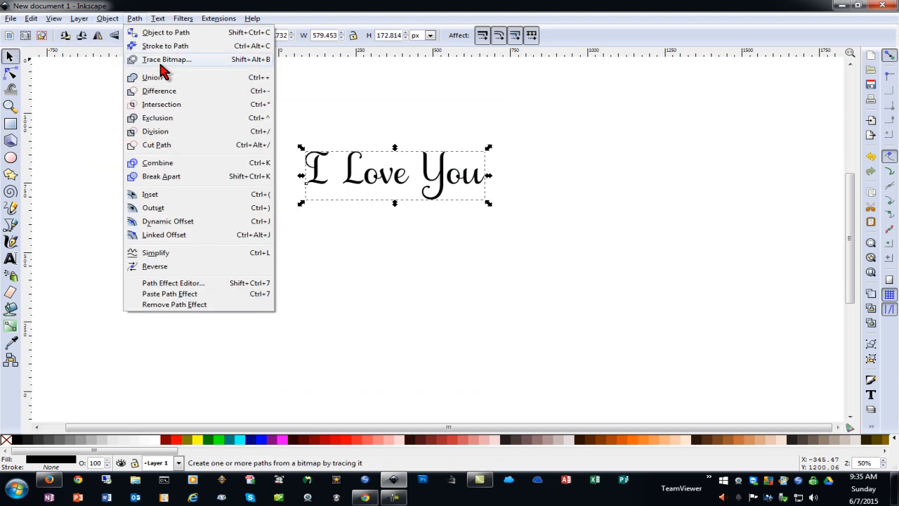
mouse_move(157, 35)
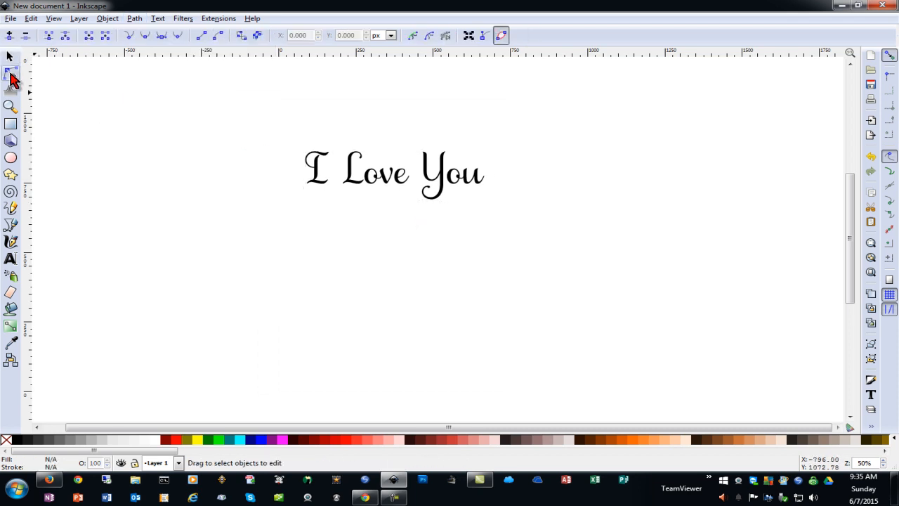
click(10, 90)
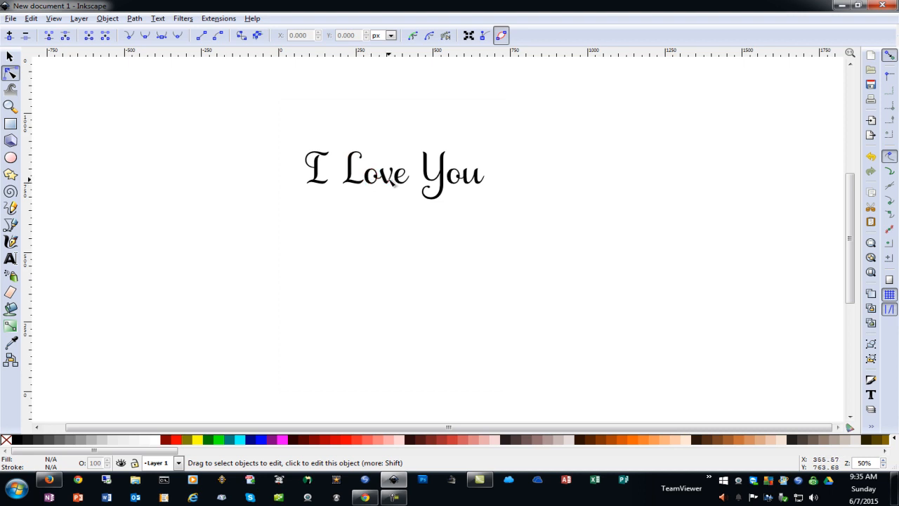
click(393, 175)
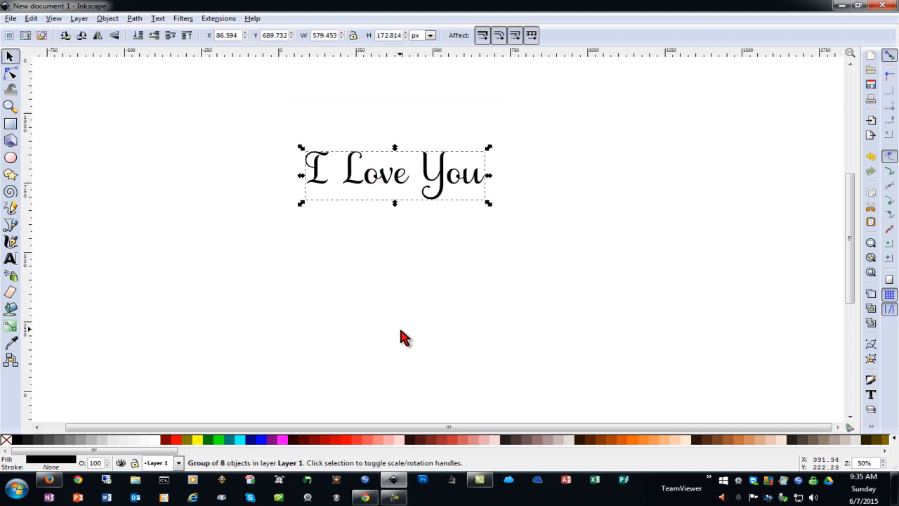
mouse_move(374, 308)
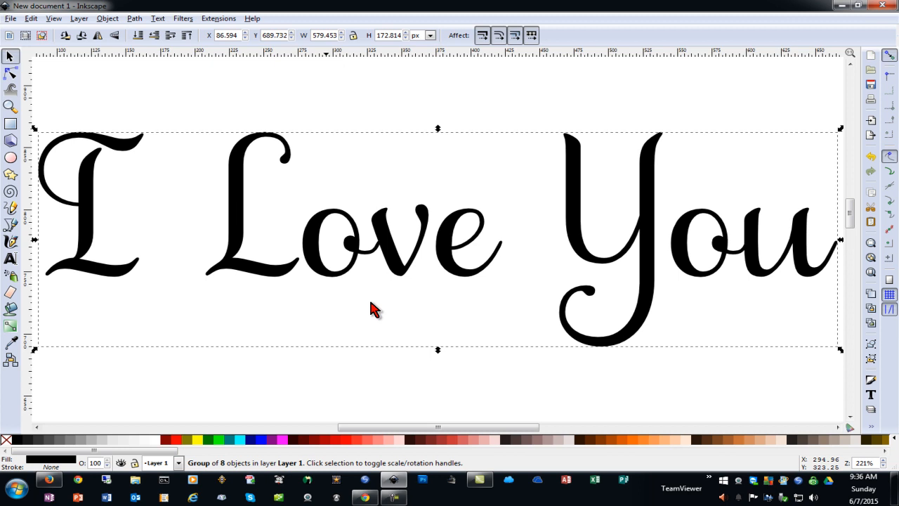
mouse_move(23, 81)
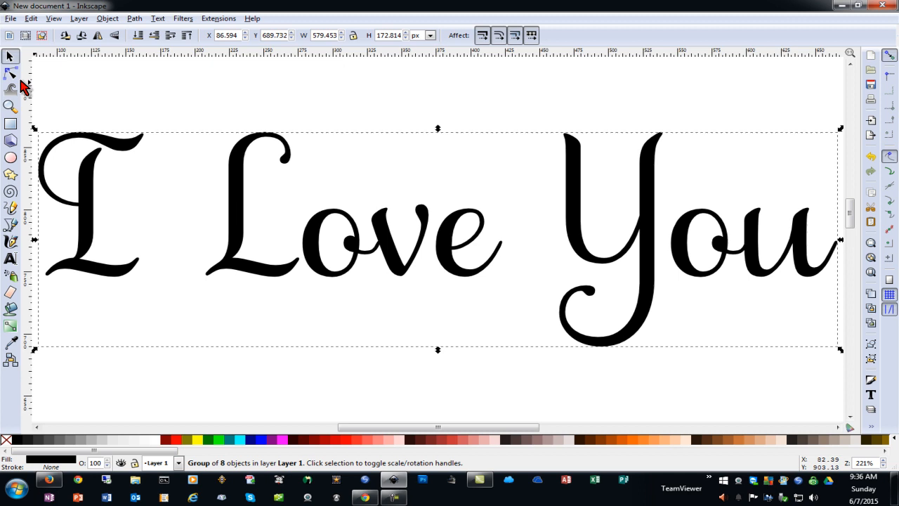
click(10, 73)
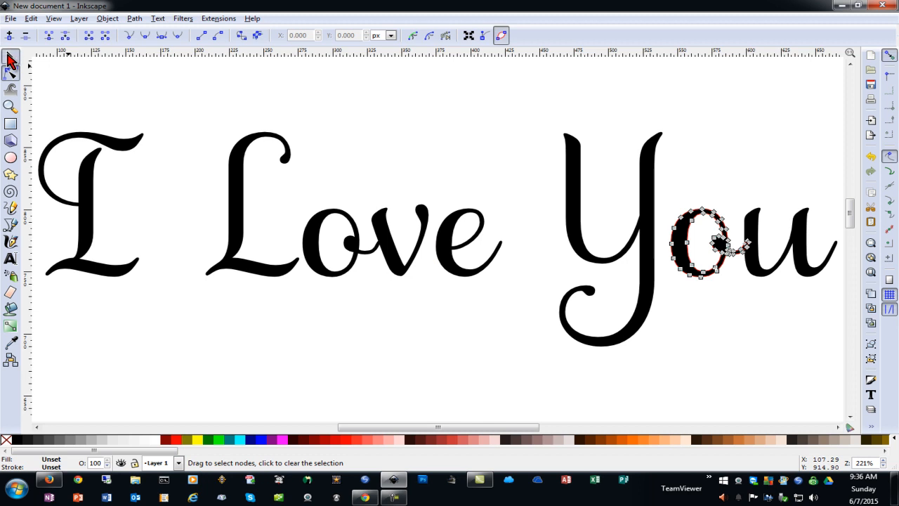
click(8, 57)
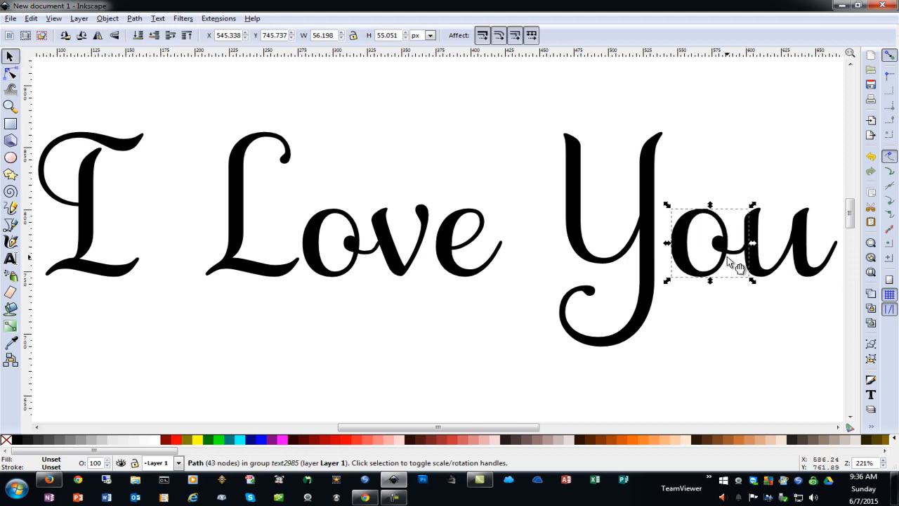
mouse_move(731, 239)
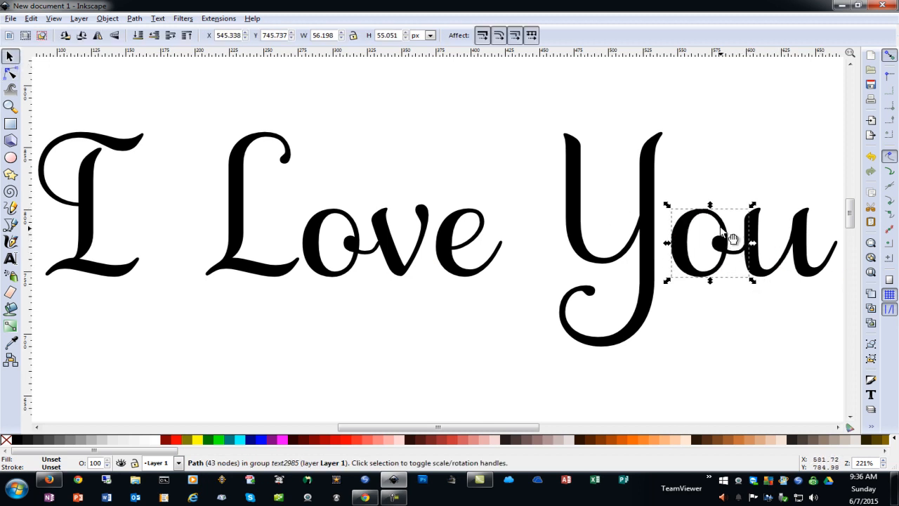
mouse_move(757, 257)
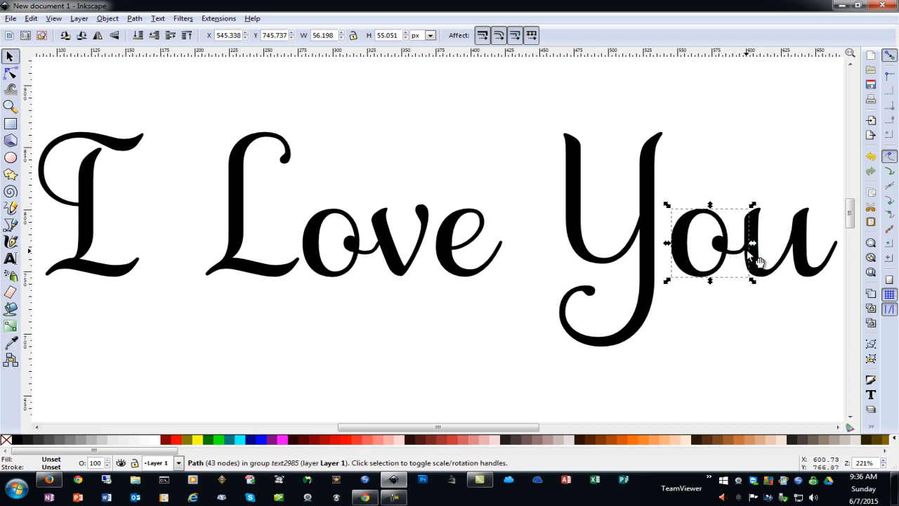
mouse_move(766, 266)
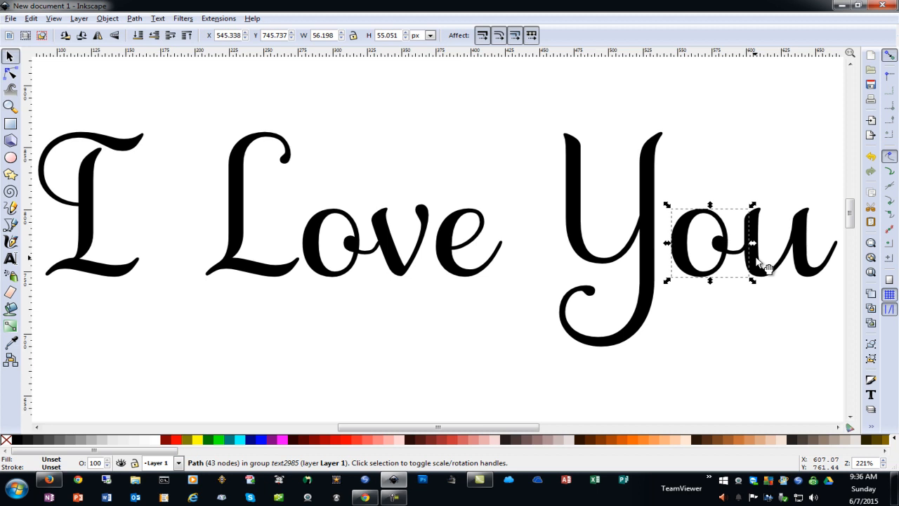
mouse_move(760, 263)
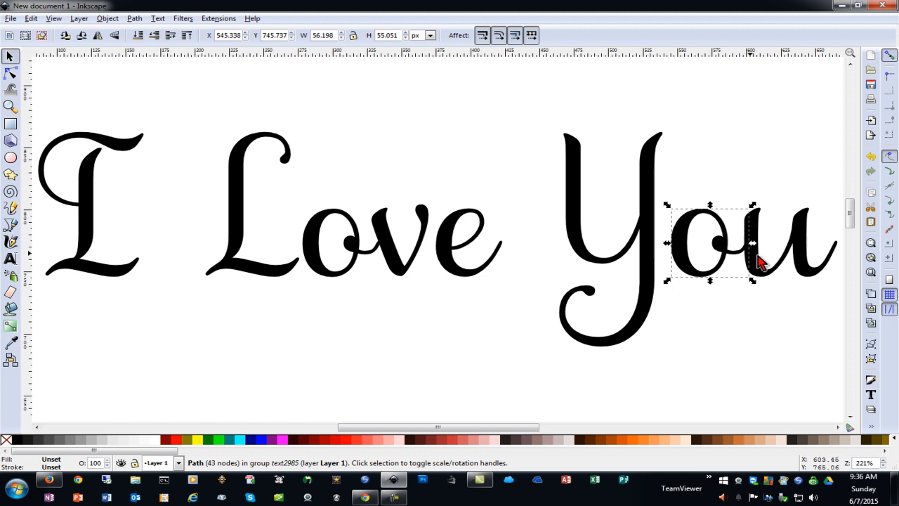
mouse_move(576, 271)
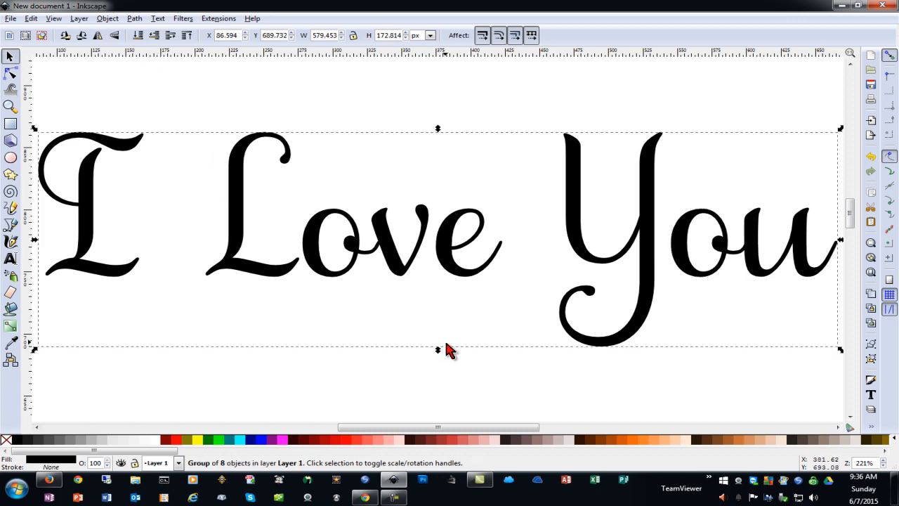
- Ungroup the lettering via Object > Ungroup into eight selected letter paths
click(107, 17)
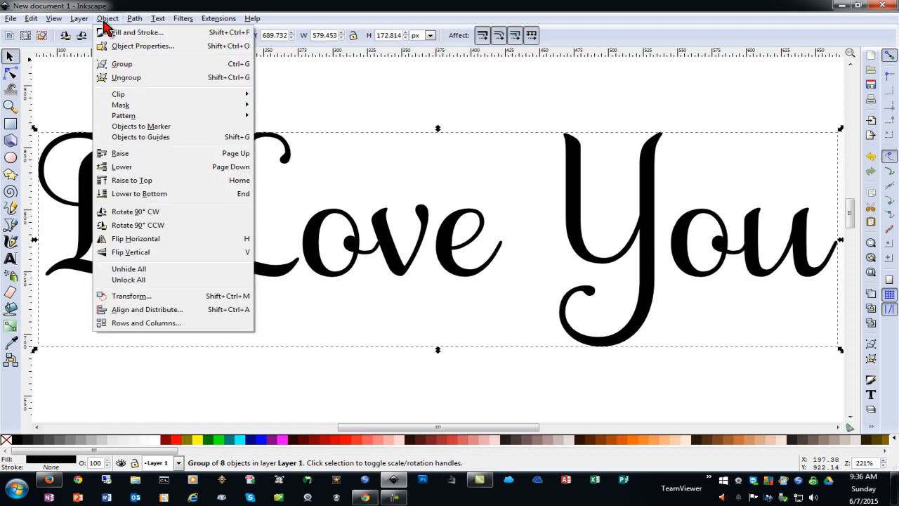
click(125, 77)
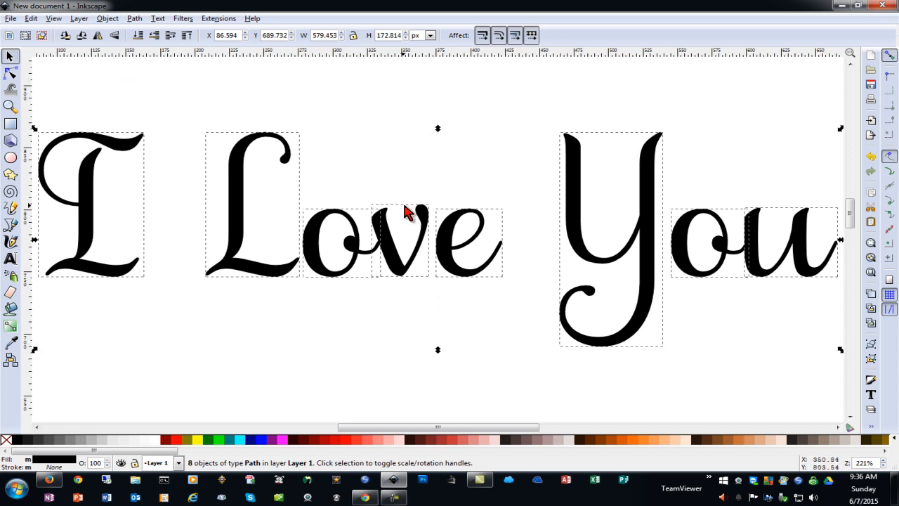
mouse_move(697, 274)
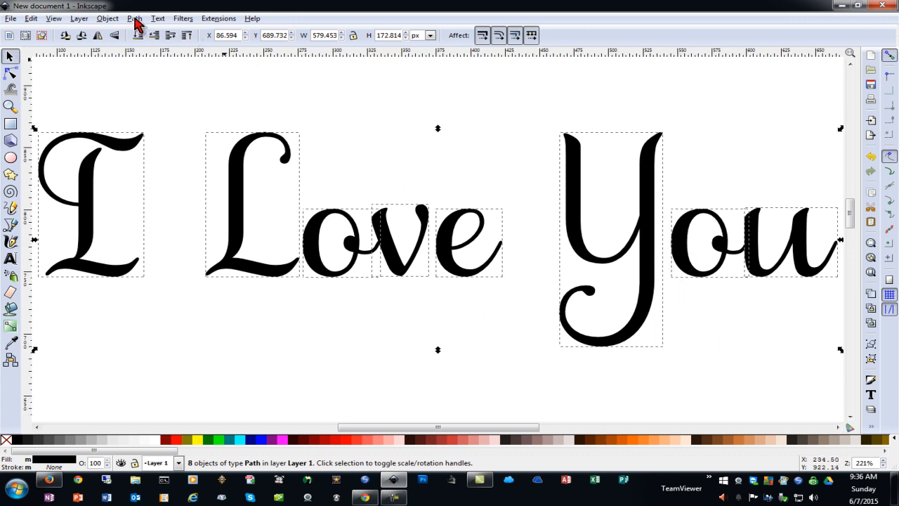
- Union the eight letters into one path and inspect its nodes with the Node tool
click(135, 18)
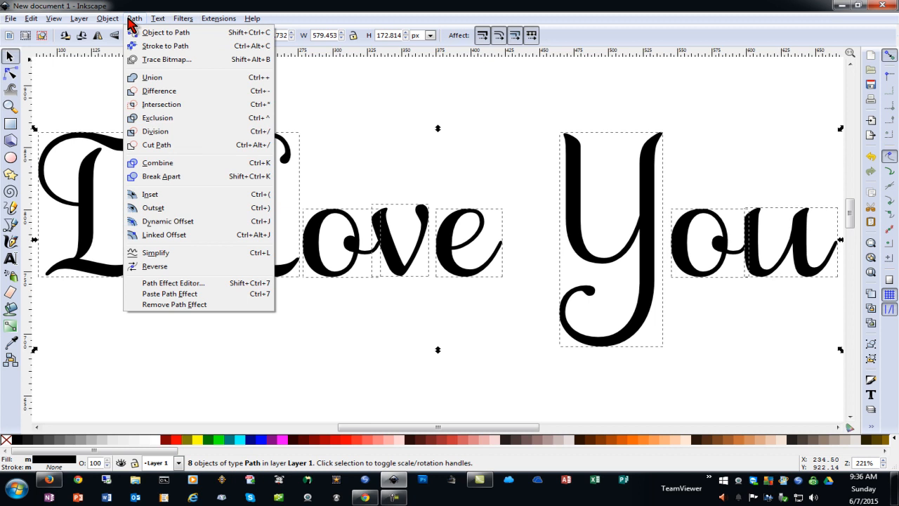
click(151, 75)
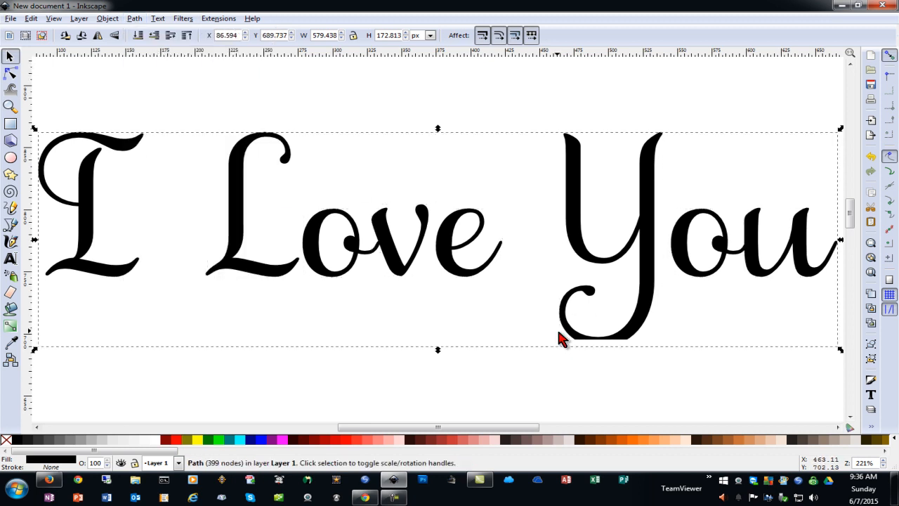
mouse_move(569, 385)
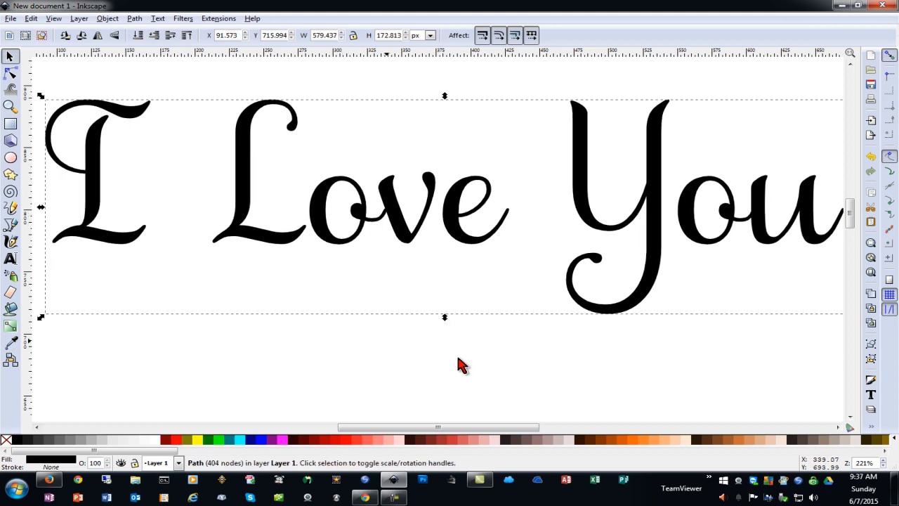
mouse_move(387, 241)
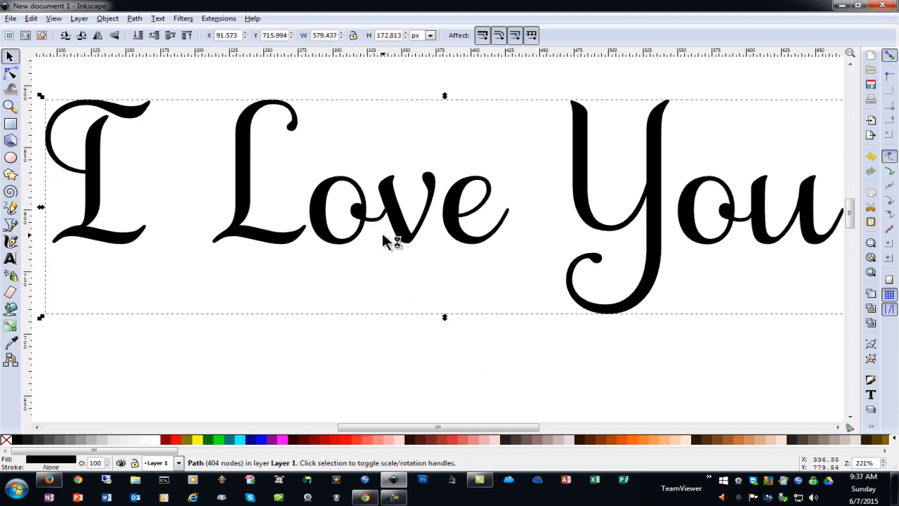
click(10, 73)
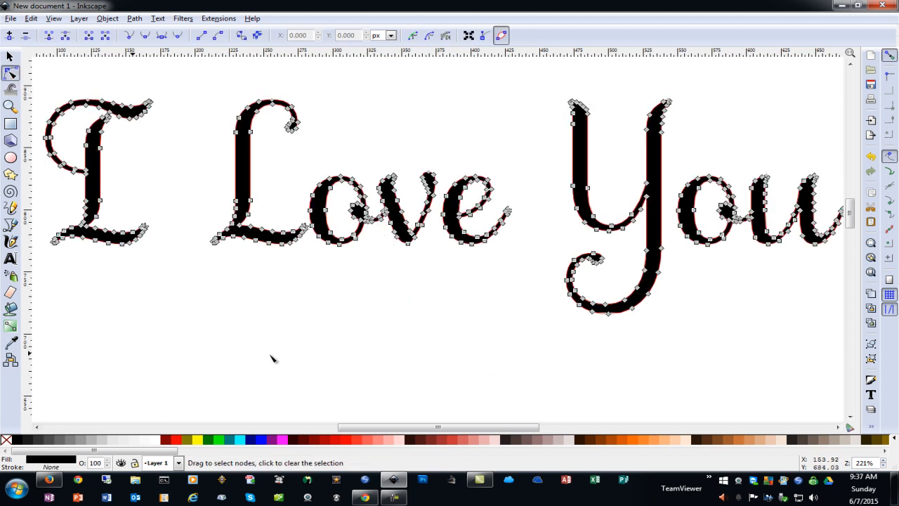
mouse_move(376, 202)
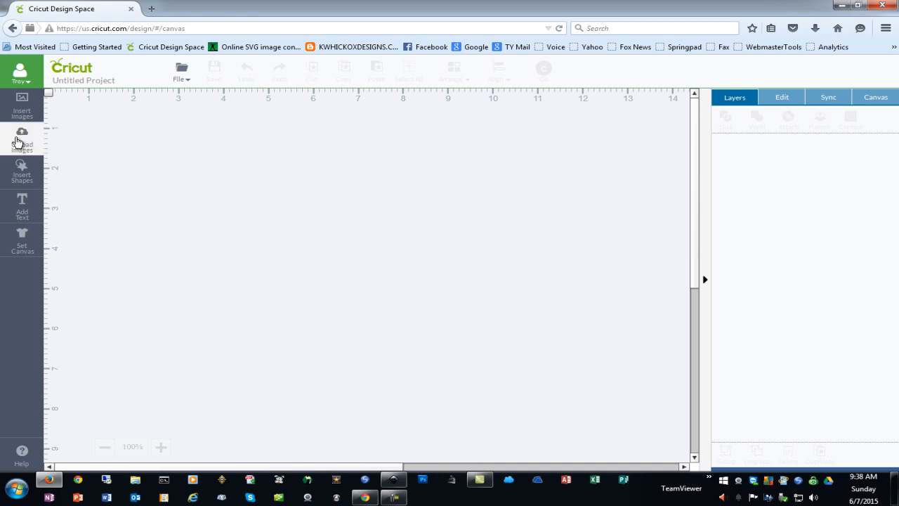
- Upload letters.svg, save it as "letters", and insert it onto the canvas as one layer
click(22, 138)
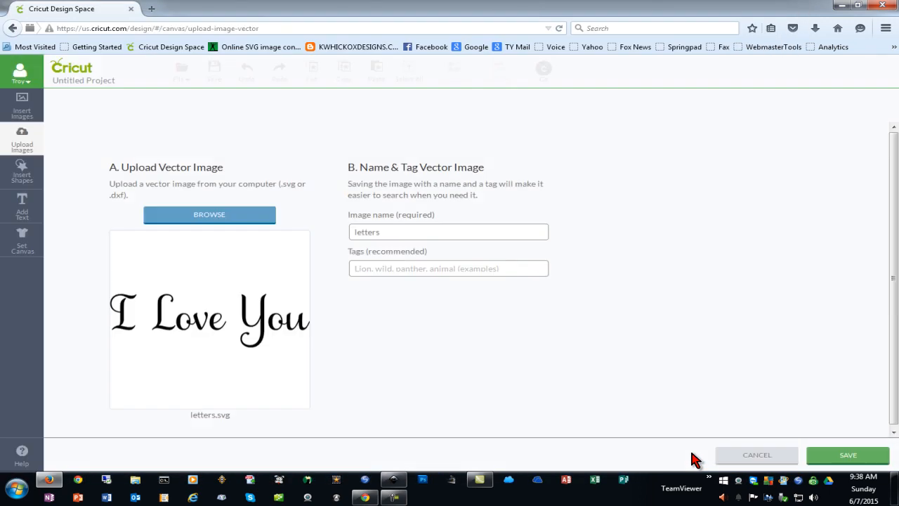
mouse_move(823, 456)
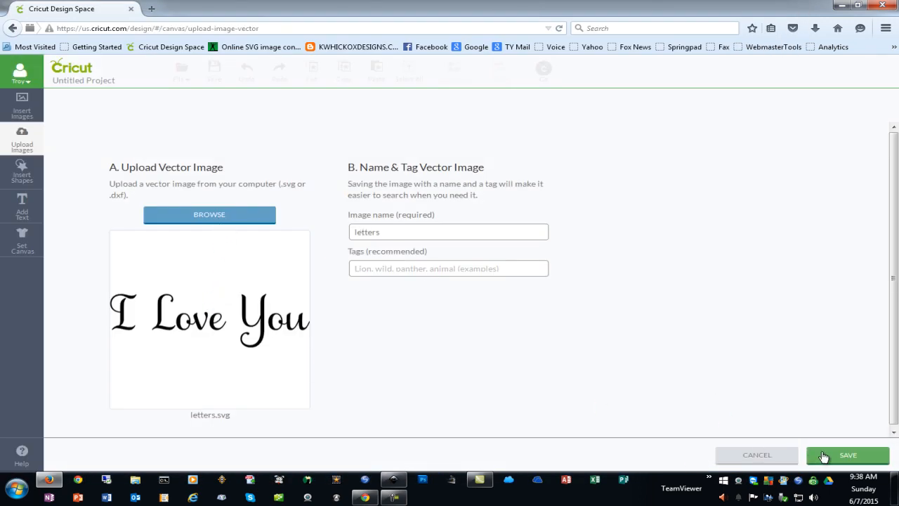
click(847, 455)
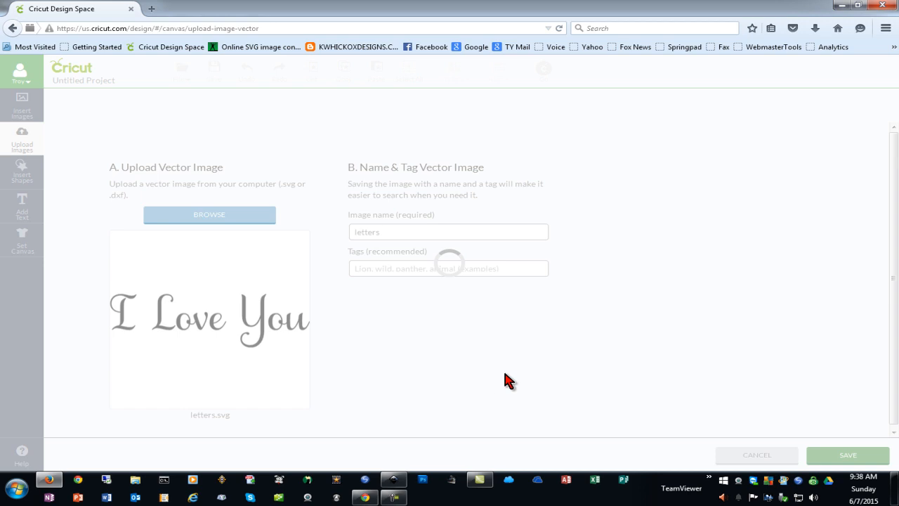
click(848, 455)
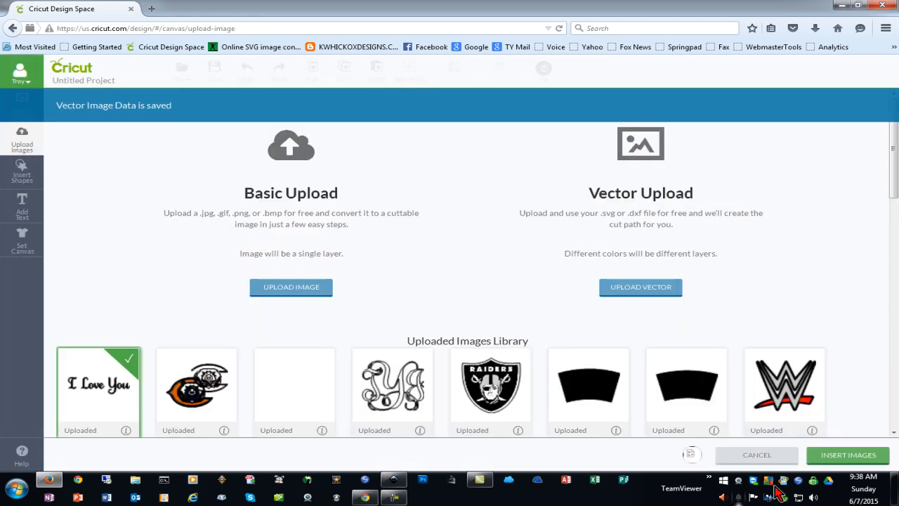
click(849, 456)
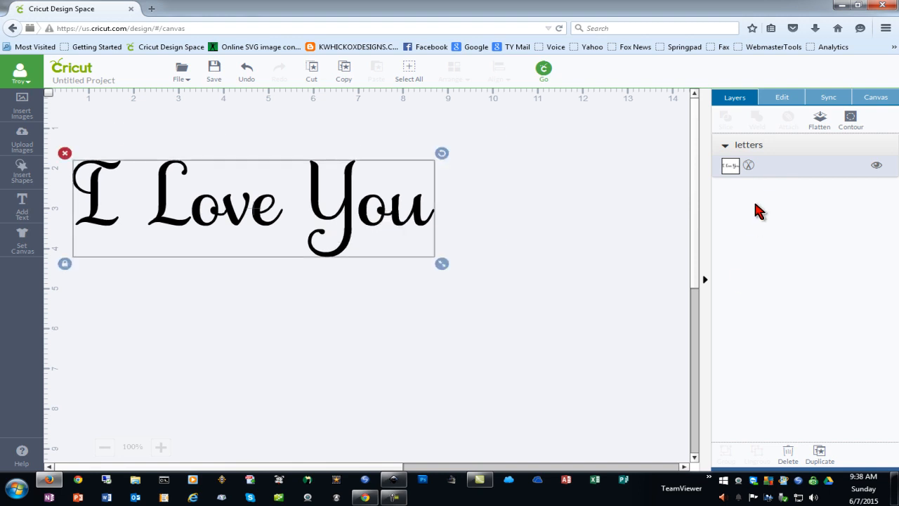
mouse_move(877, 174)
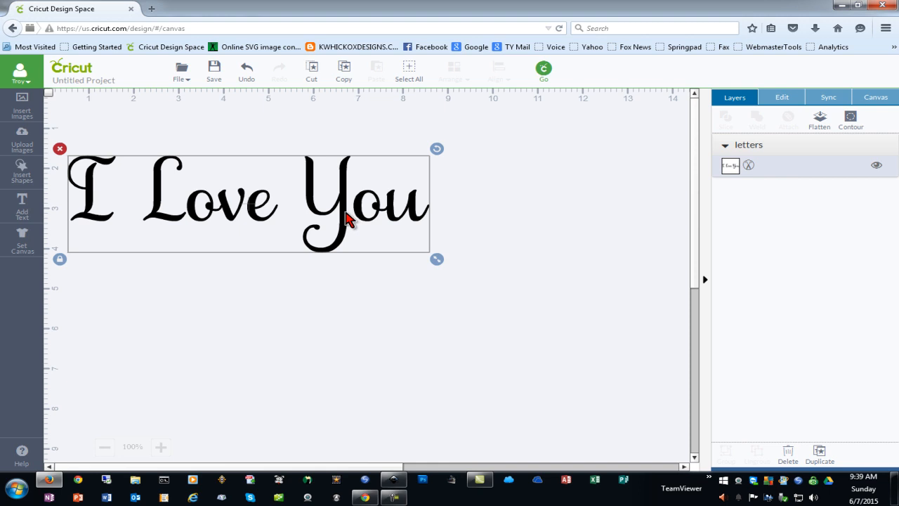
mouse_move(387, 213)
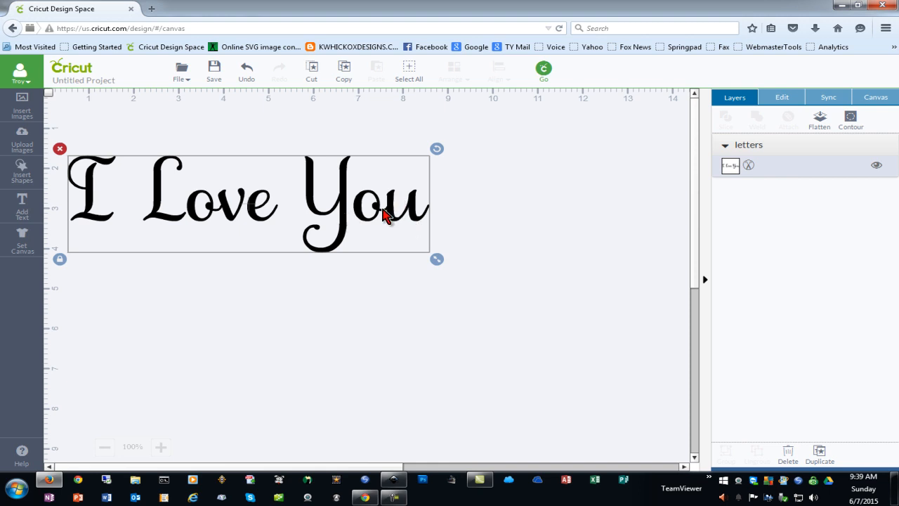
mouse_move(262, 219)
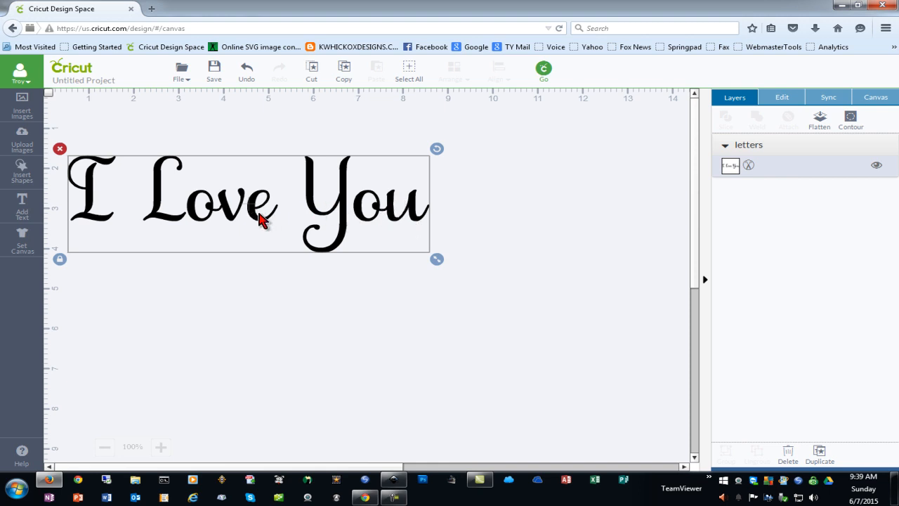
mouse_move(365, 222)
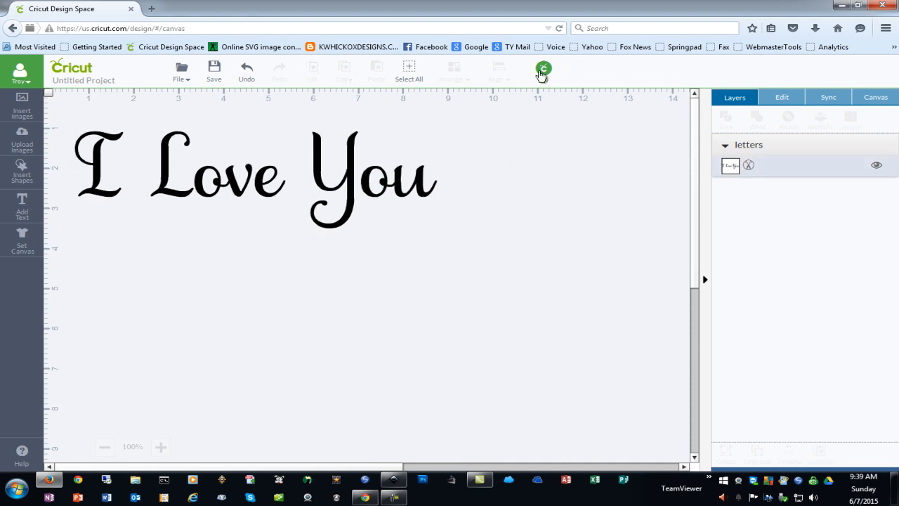
- Send the design to the mat preview, showing the lettering atop a 12x12 mat
click(543, 66)
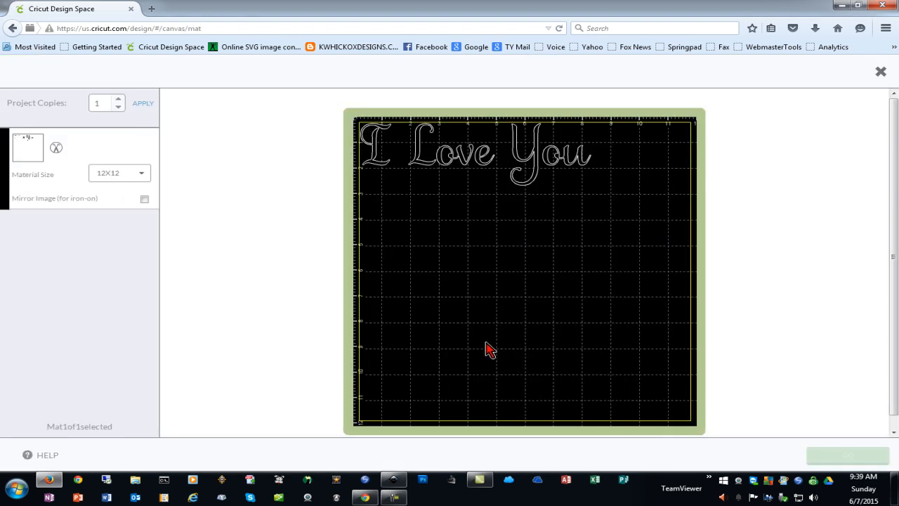